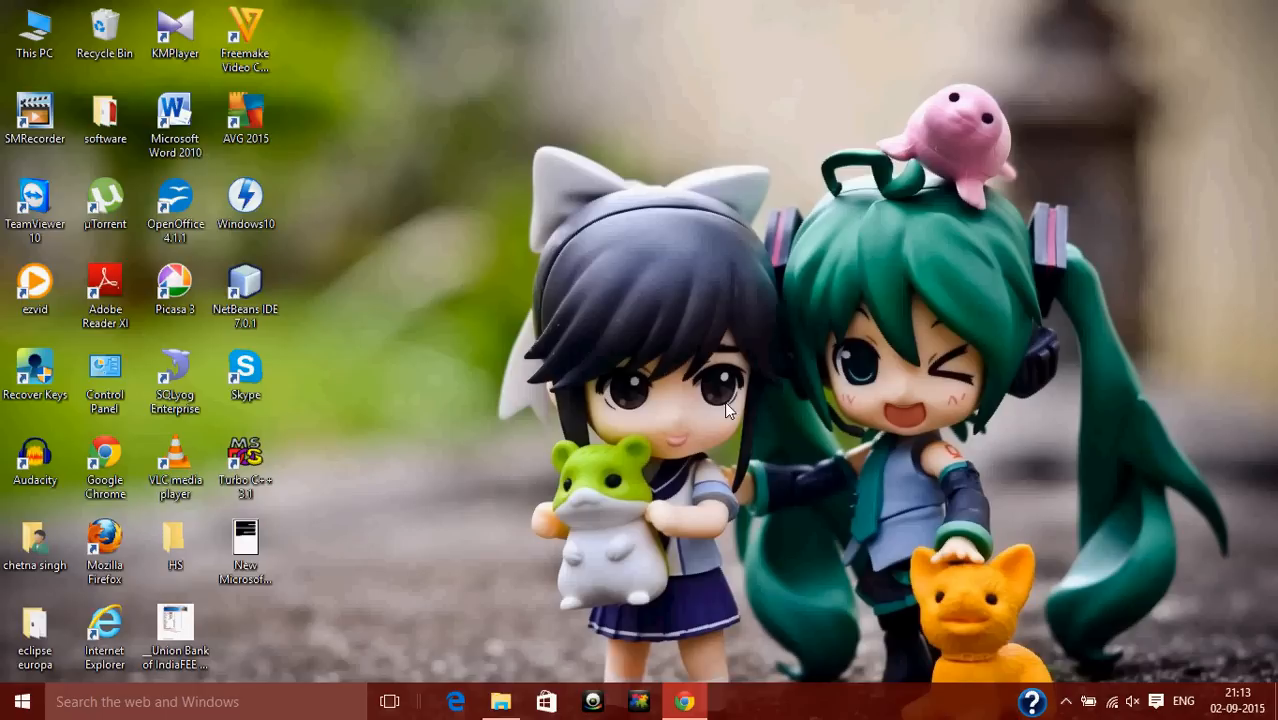
mouse_move(488, 260)
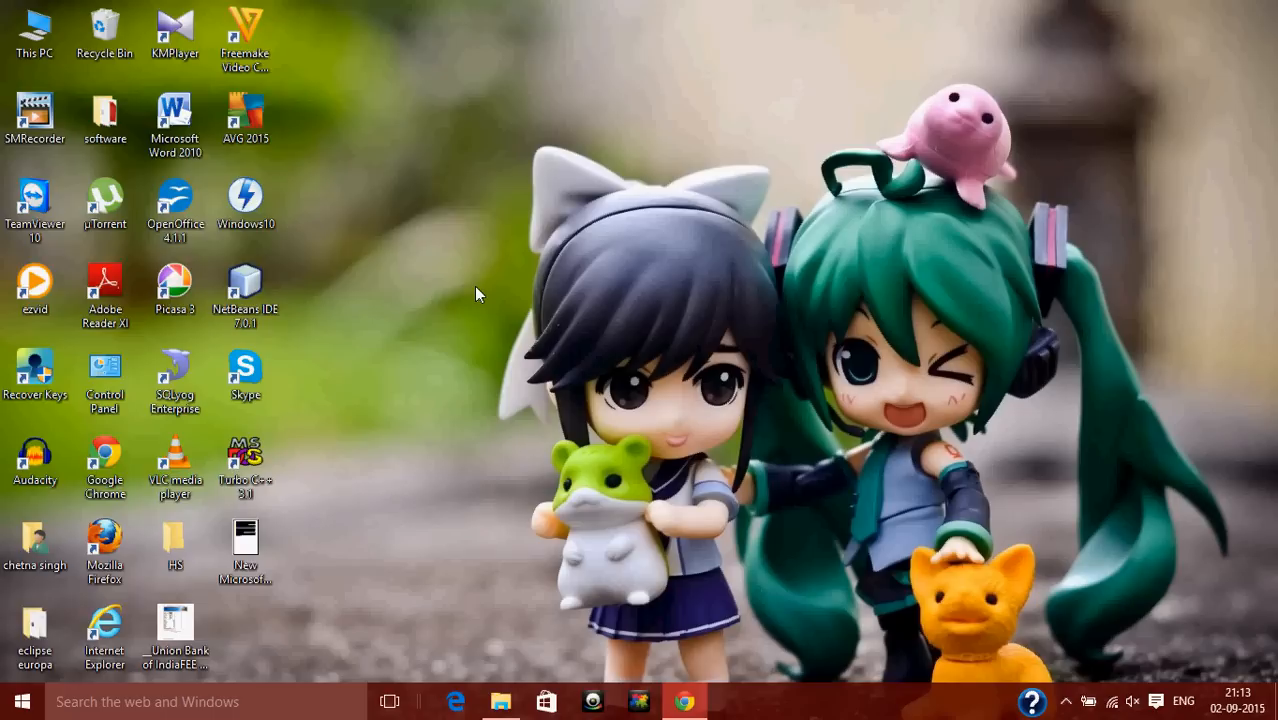
mouse_move(672, 422)
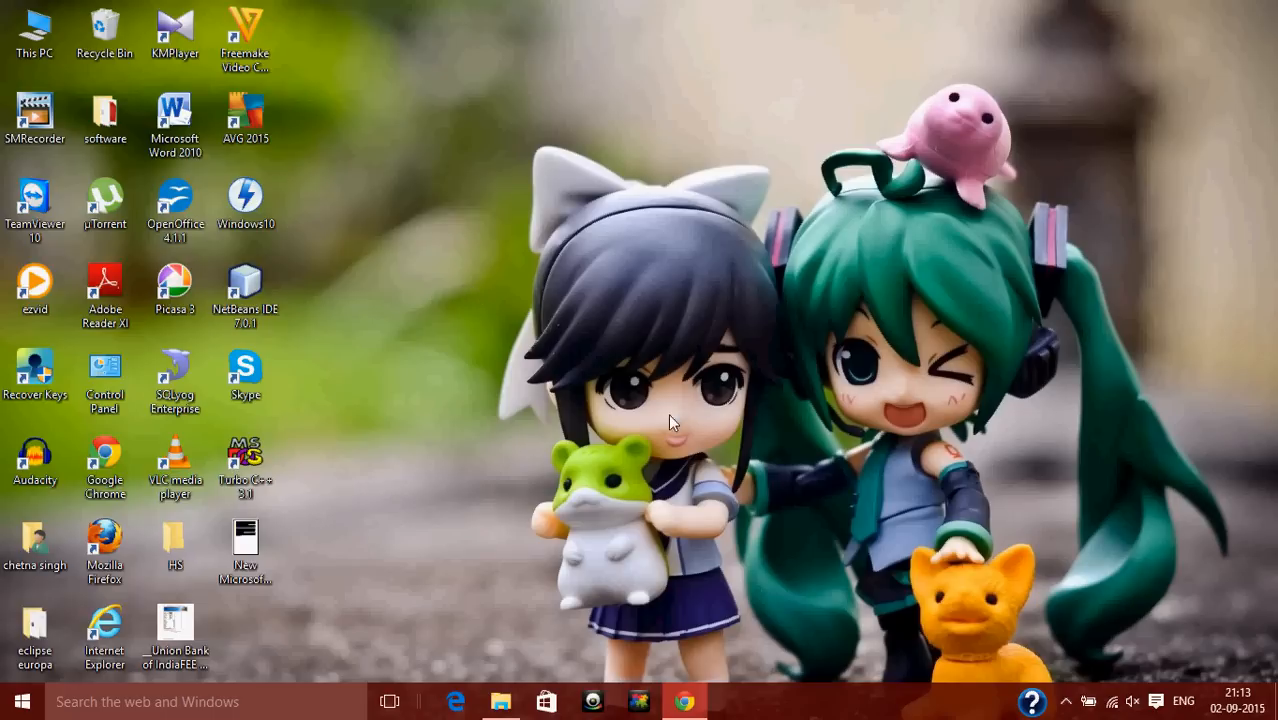
left_click(684, 700)
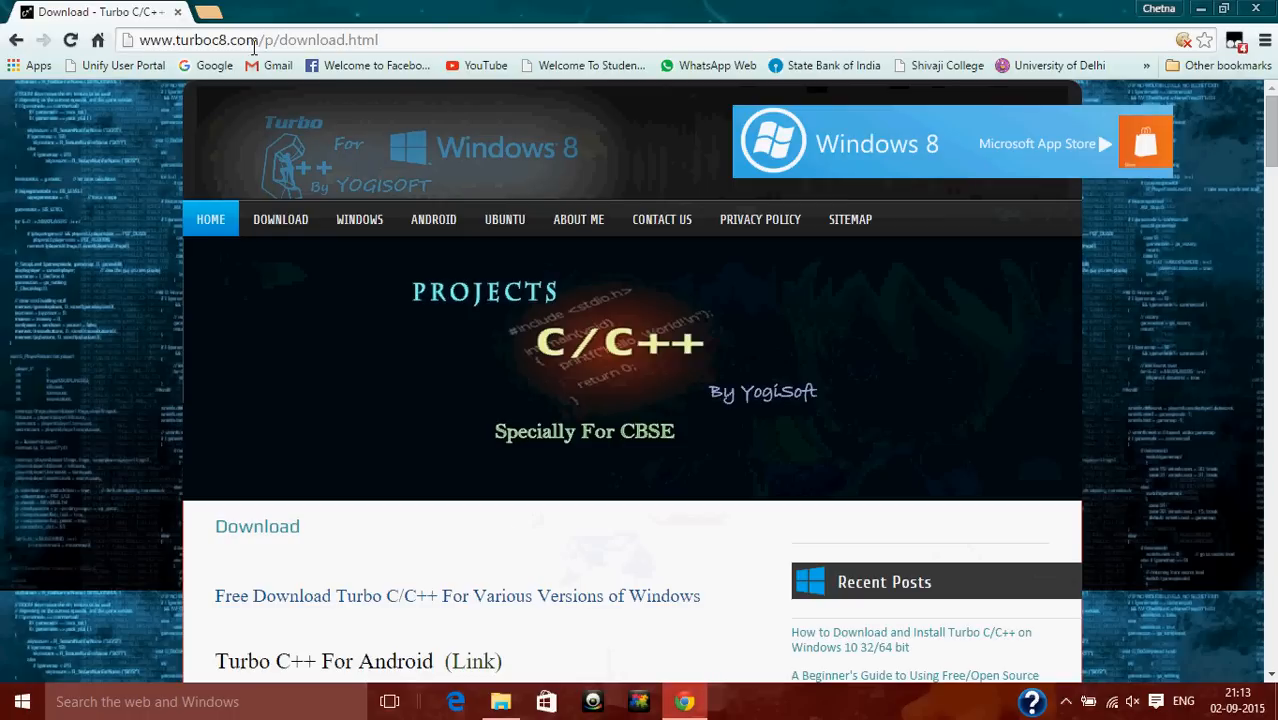
mouse_move(60, 324)
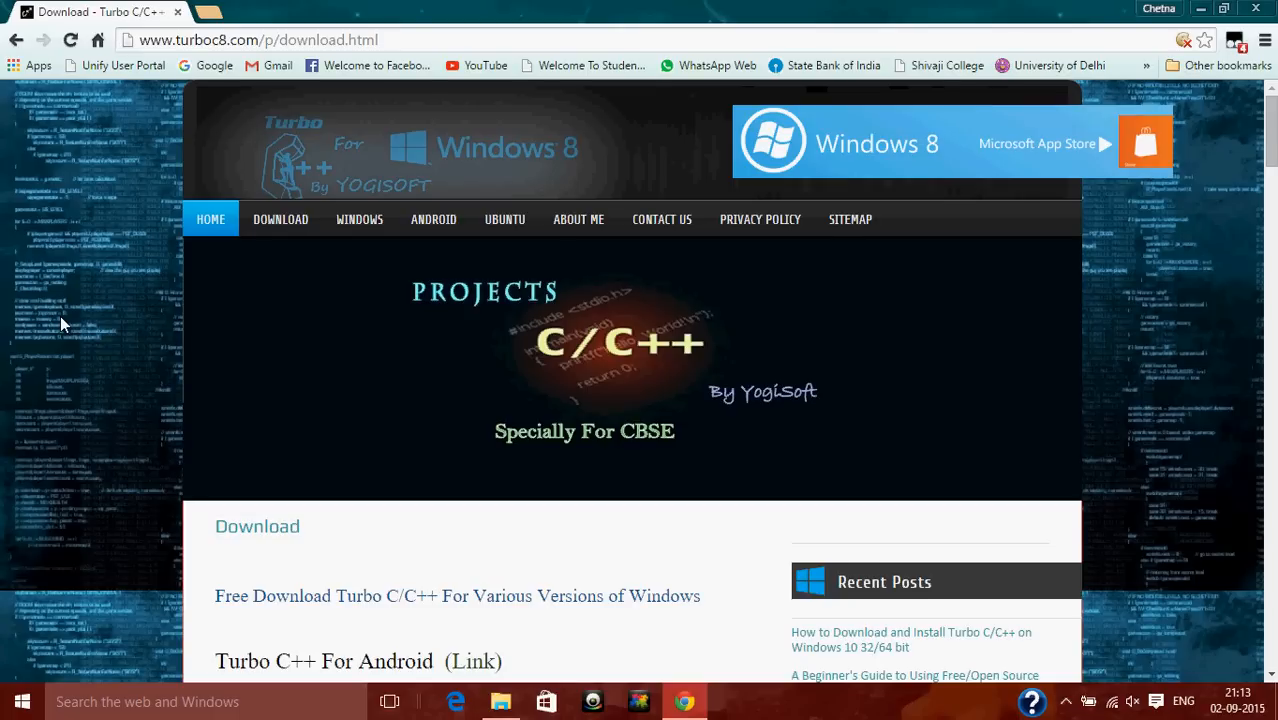
scroll("down", 3)
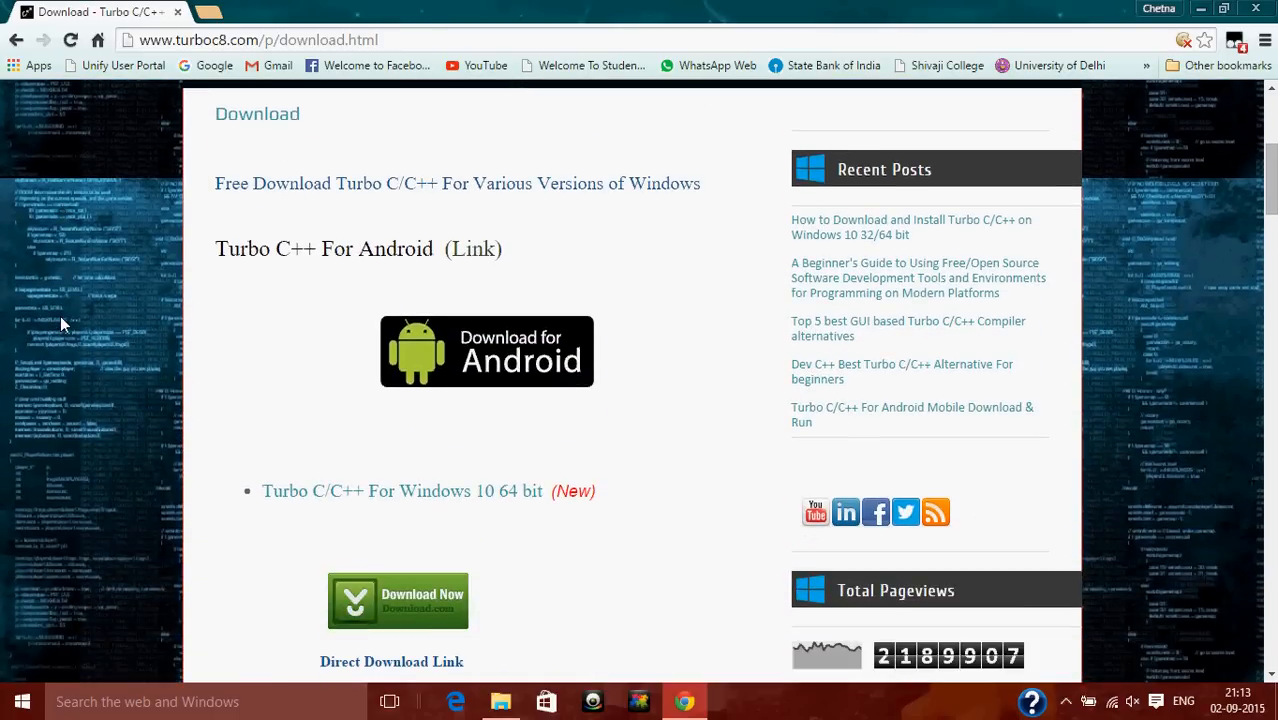
scroll("down", 3)
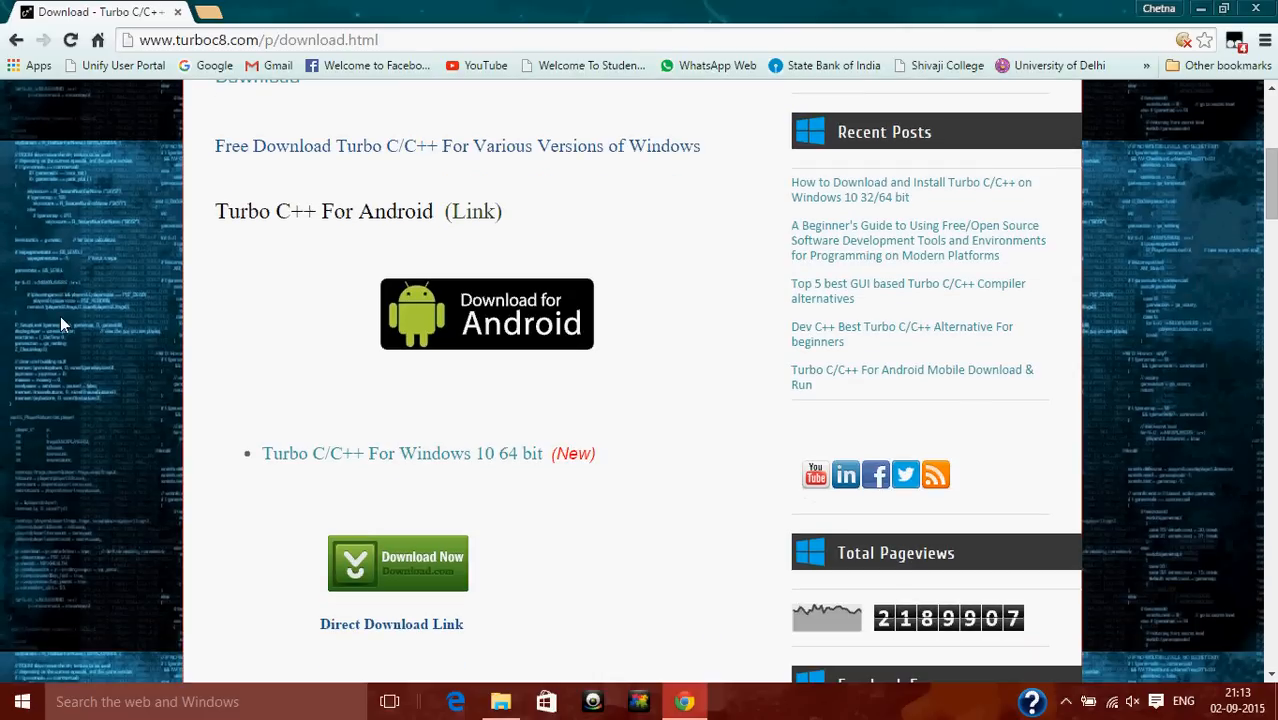
scroll("down", 3)
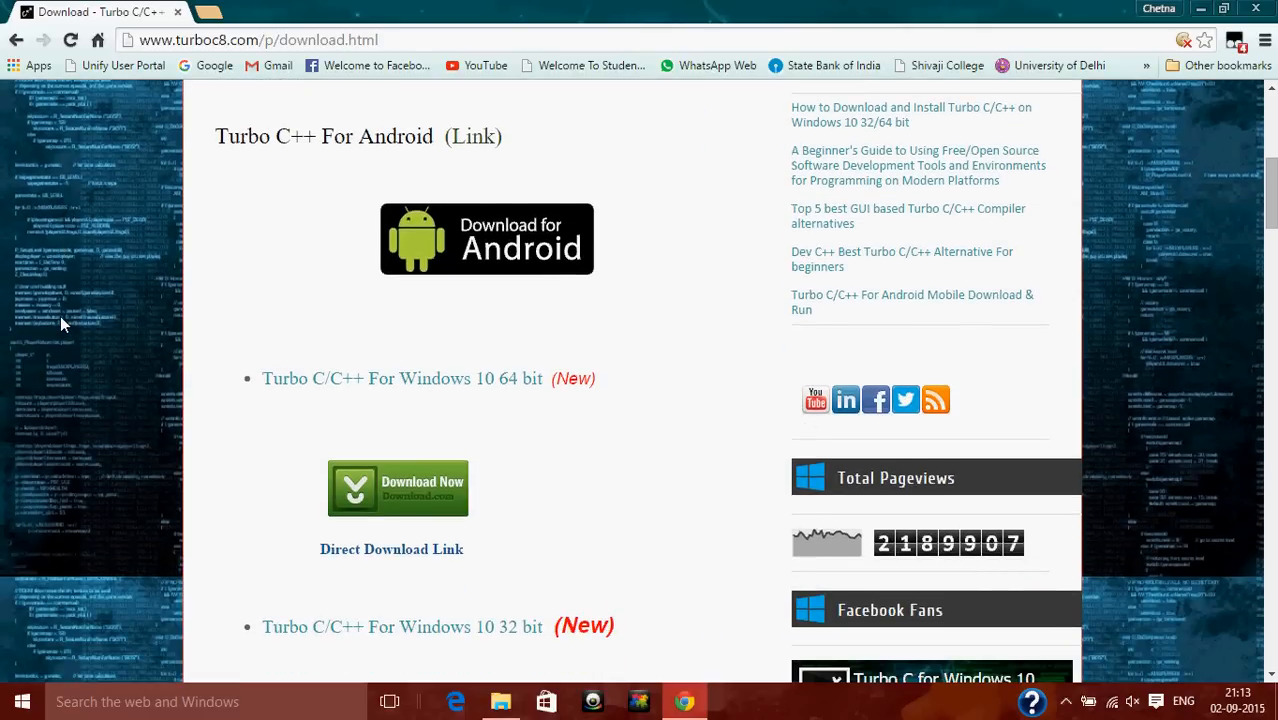
scroll("down", 3)
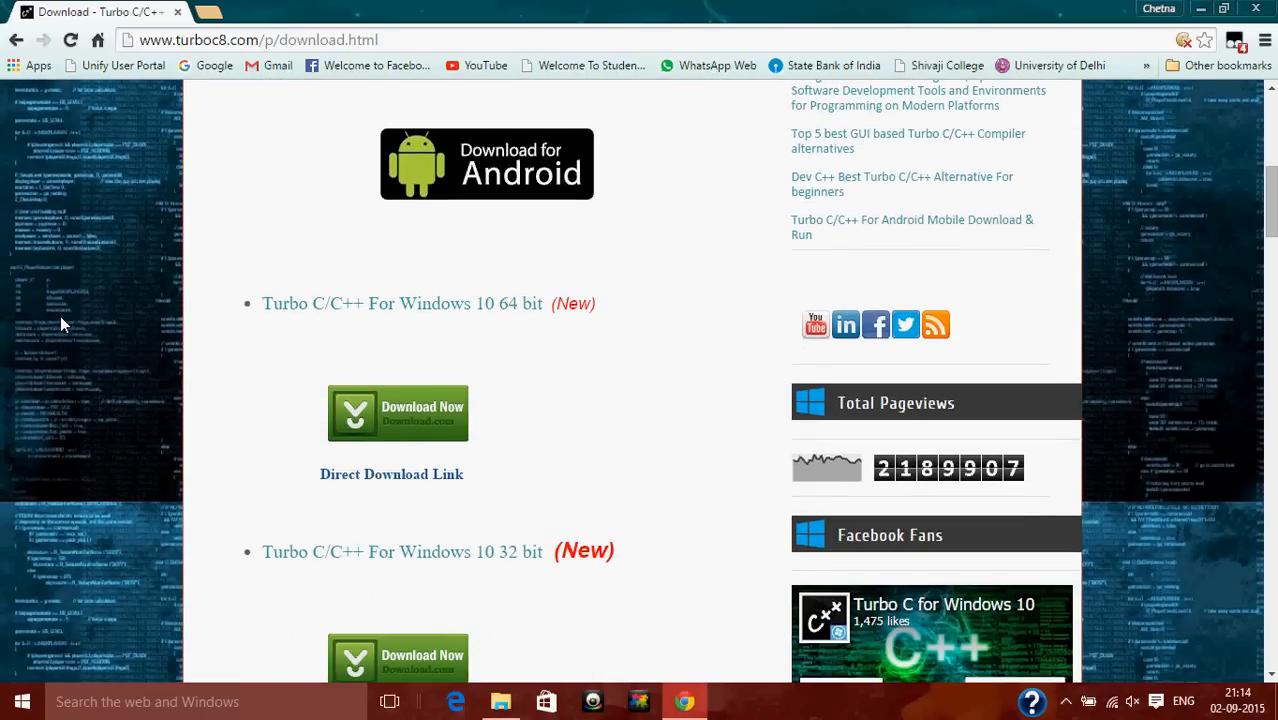
scroll("down", 3)
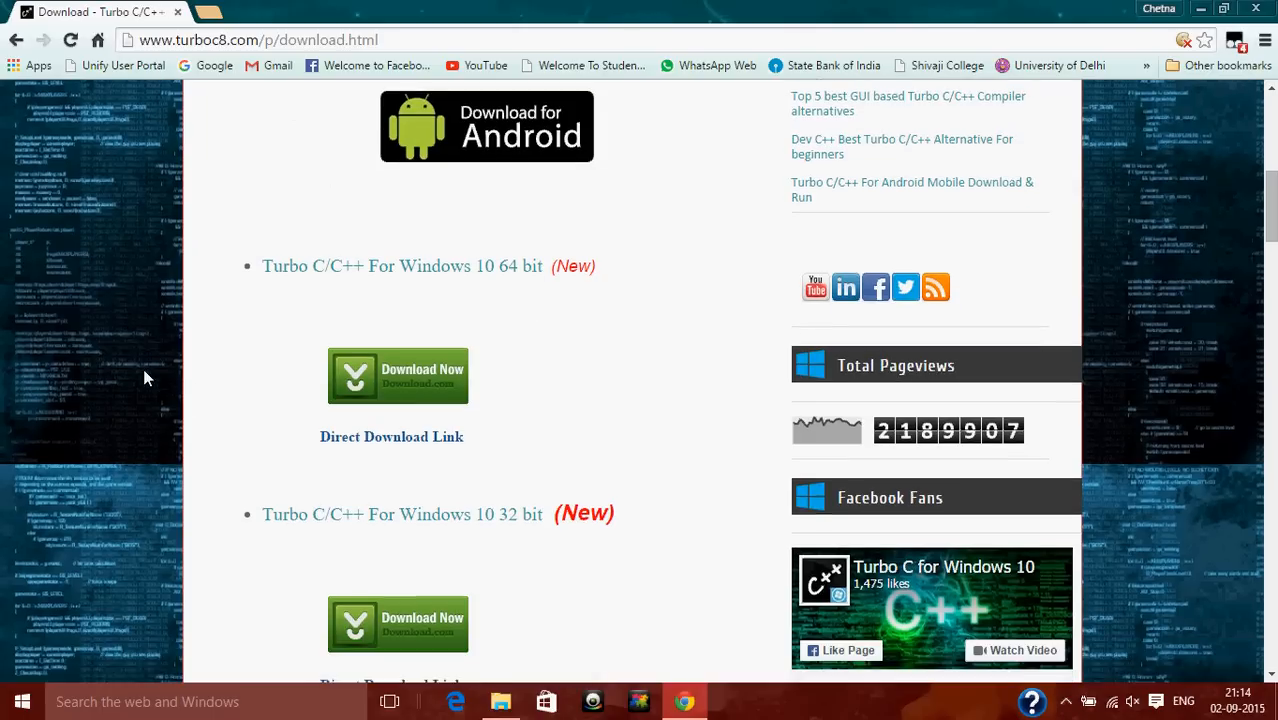
scroll("down", 3)
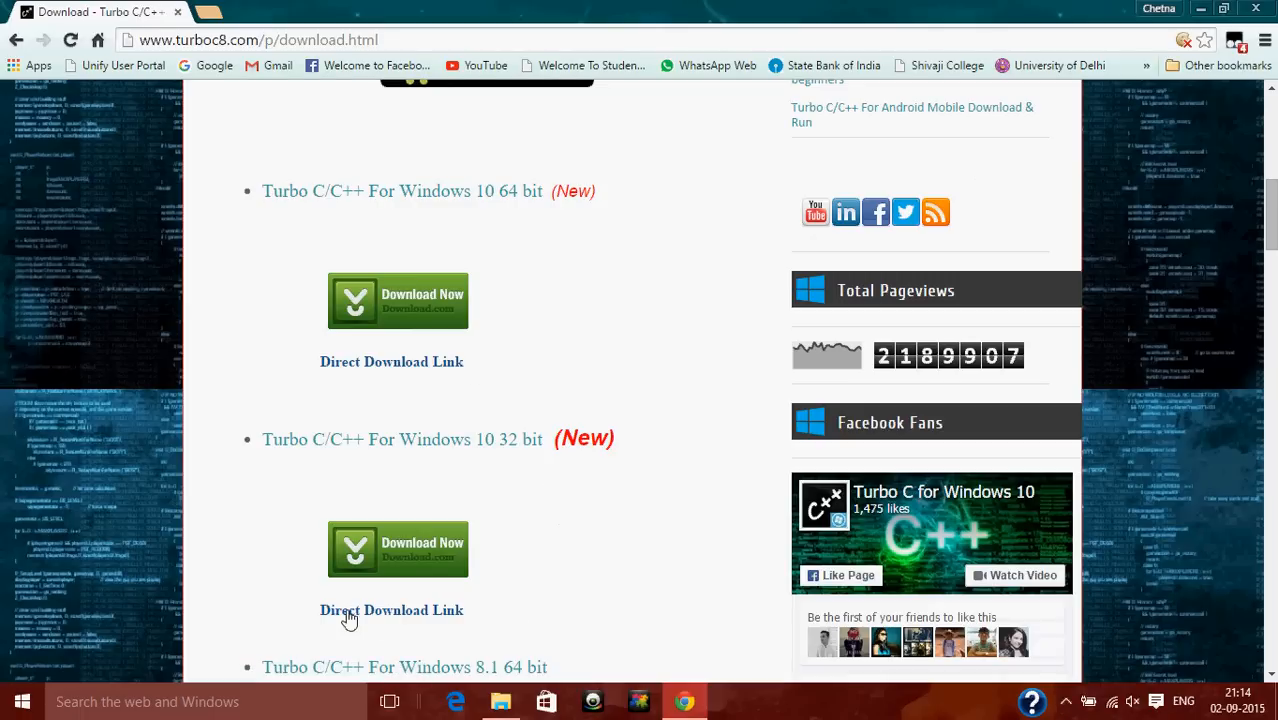
mouse_move(244, 544)
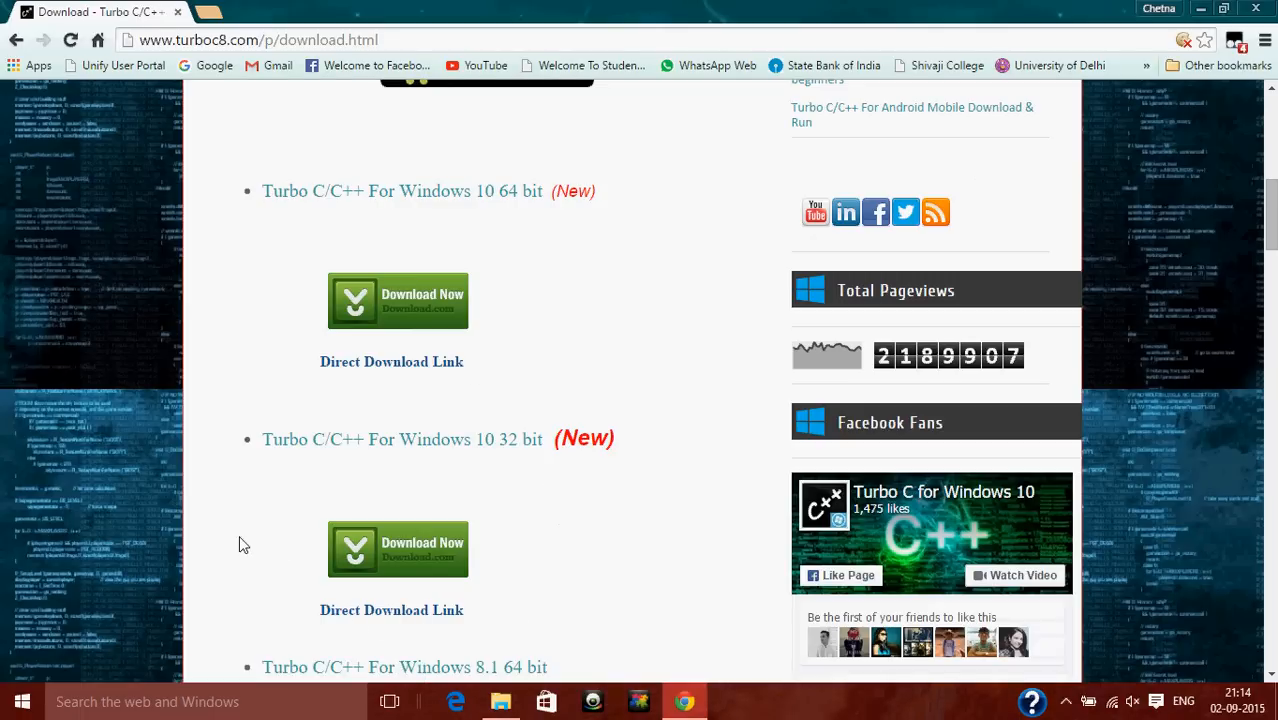
mouse_move(436, 362)
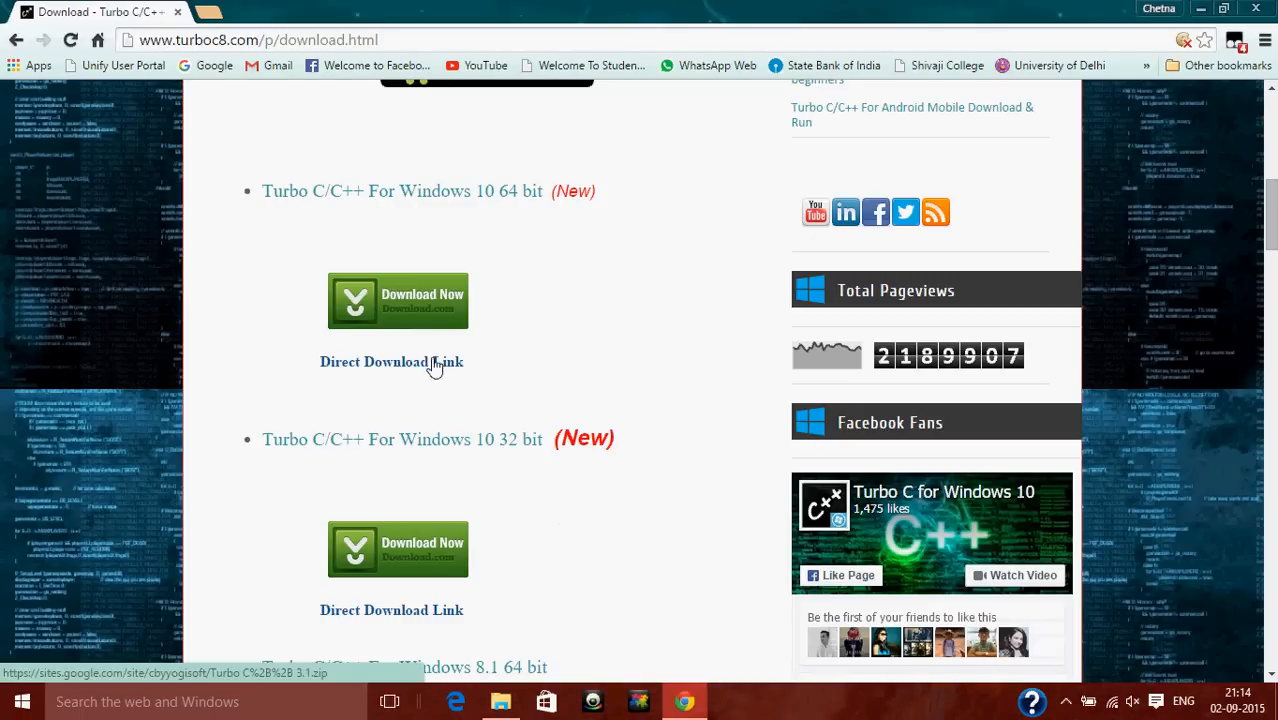
- Follow the Windows 10 64-bit Direct Download Link and start the Turbo C++ 3.1.zip attachment download
left_click(390, 360)
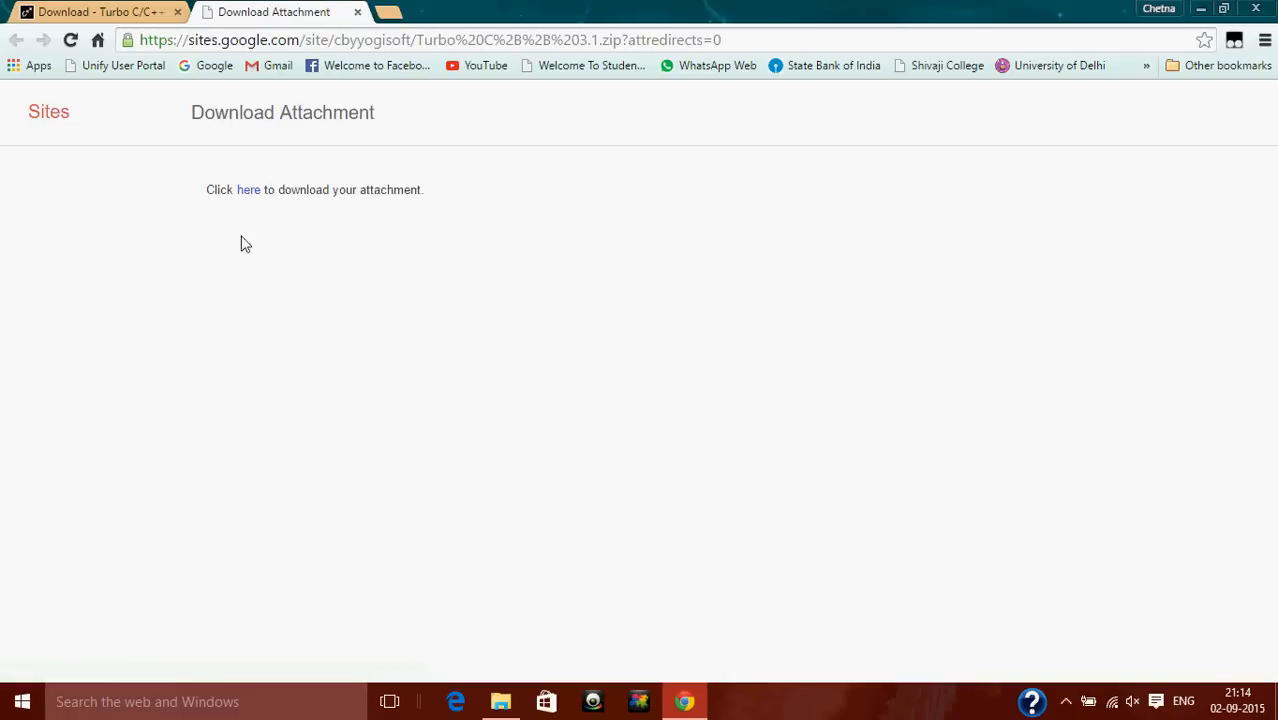
left_click(248, 190)
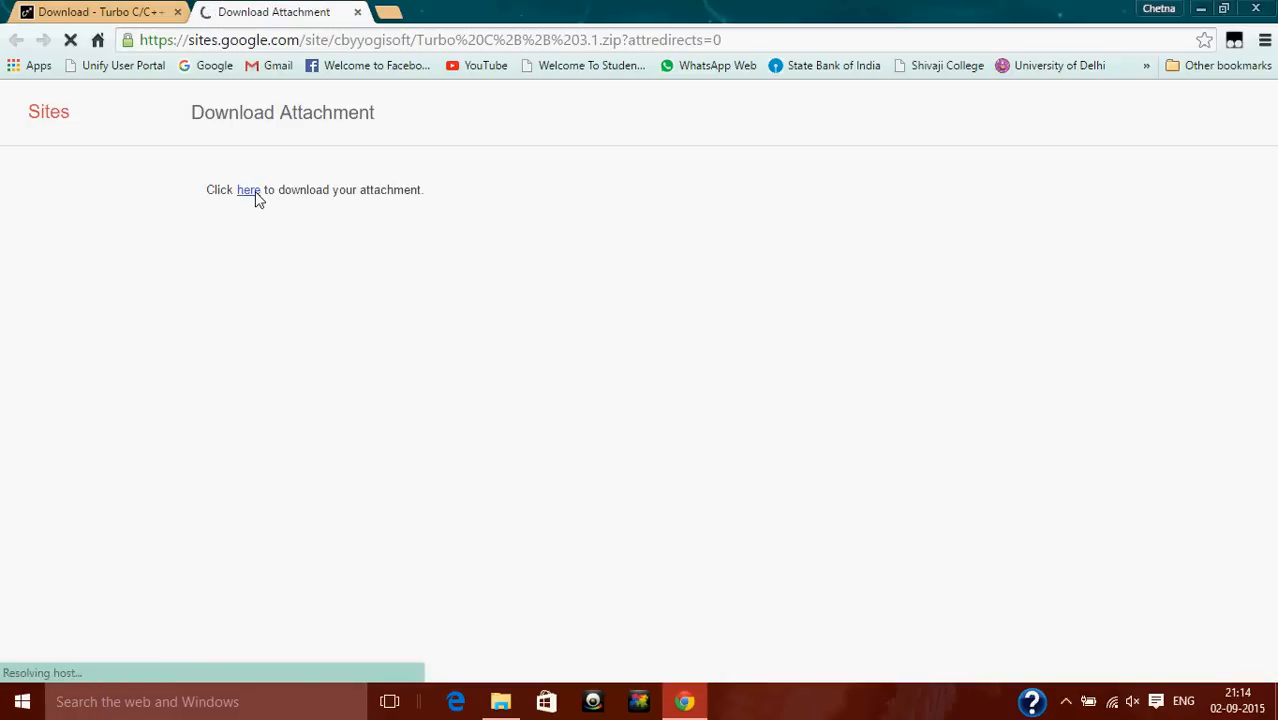
left_click(248, 190)
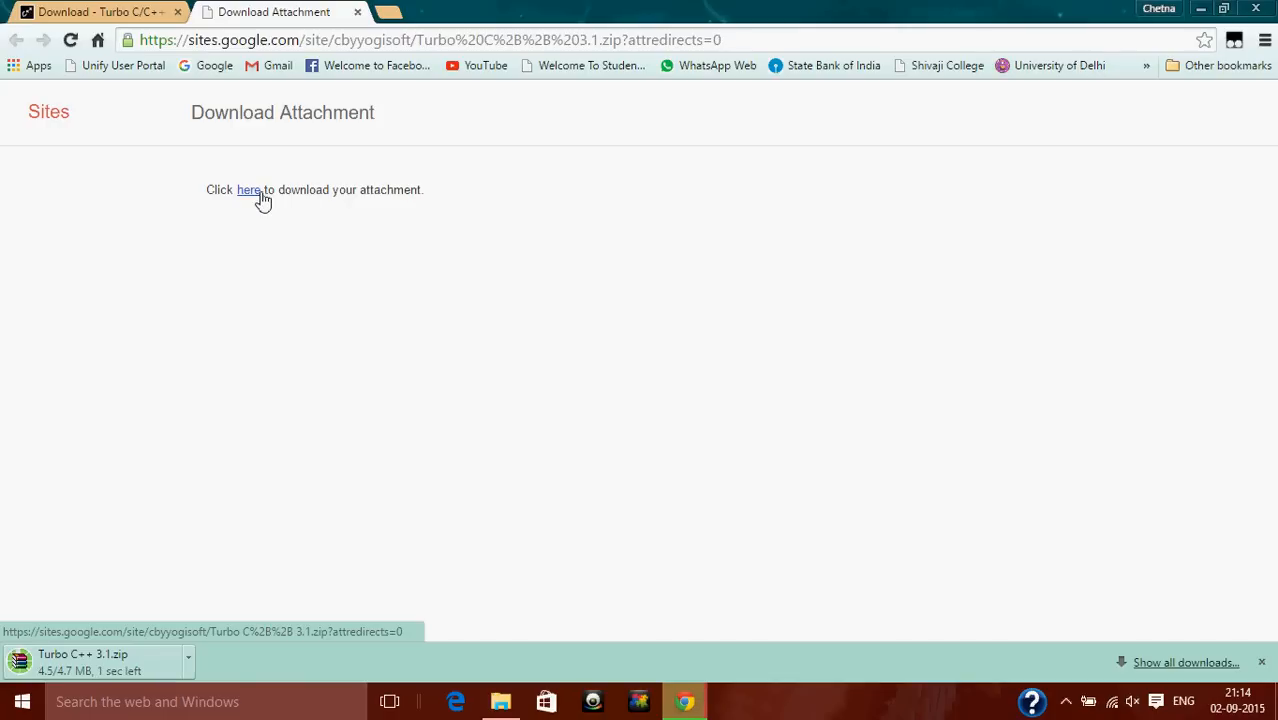
mouse_move(500, 630)
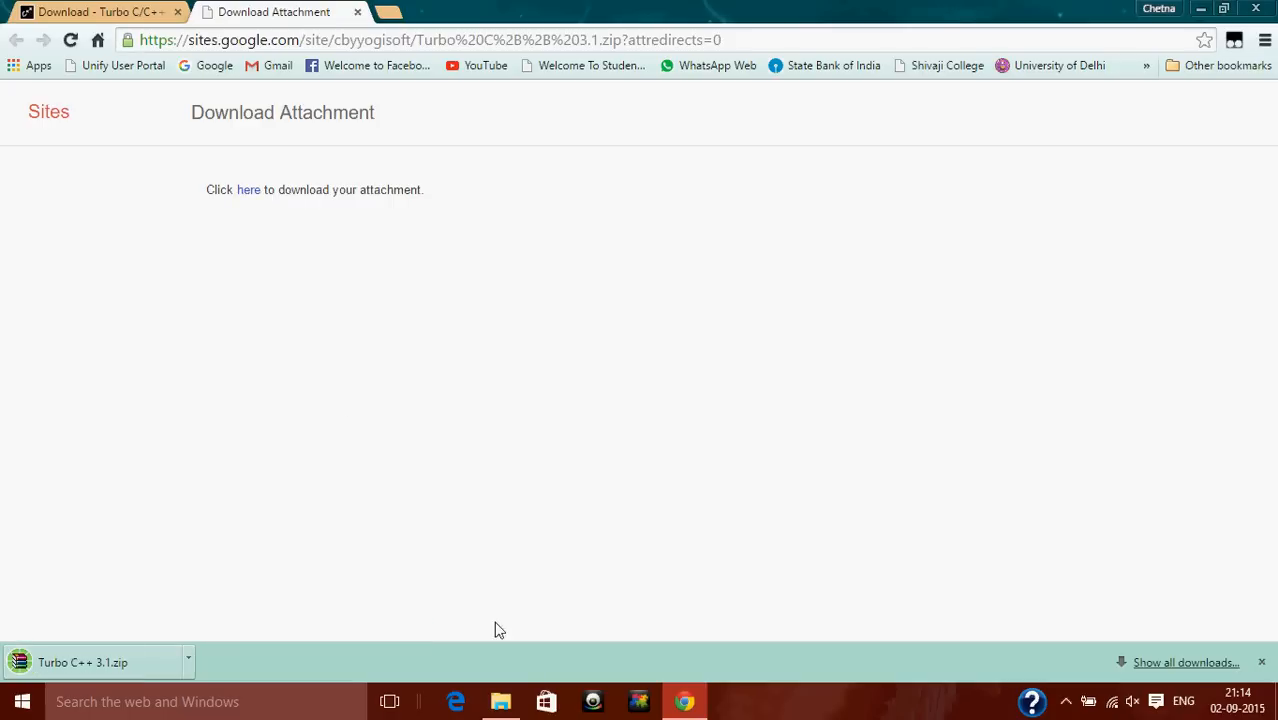
- Extract Turbo C++ 3.1.zip into its own folder in Downloads
left_click(500, 700)
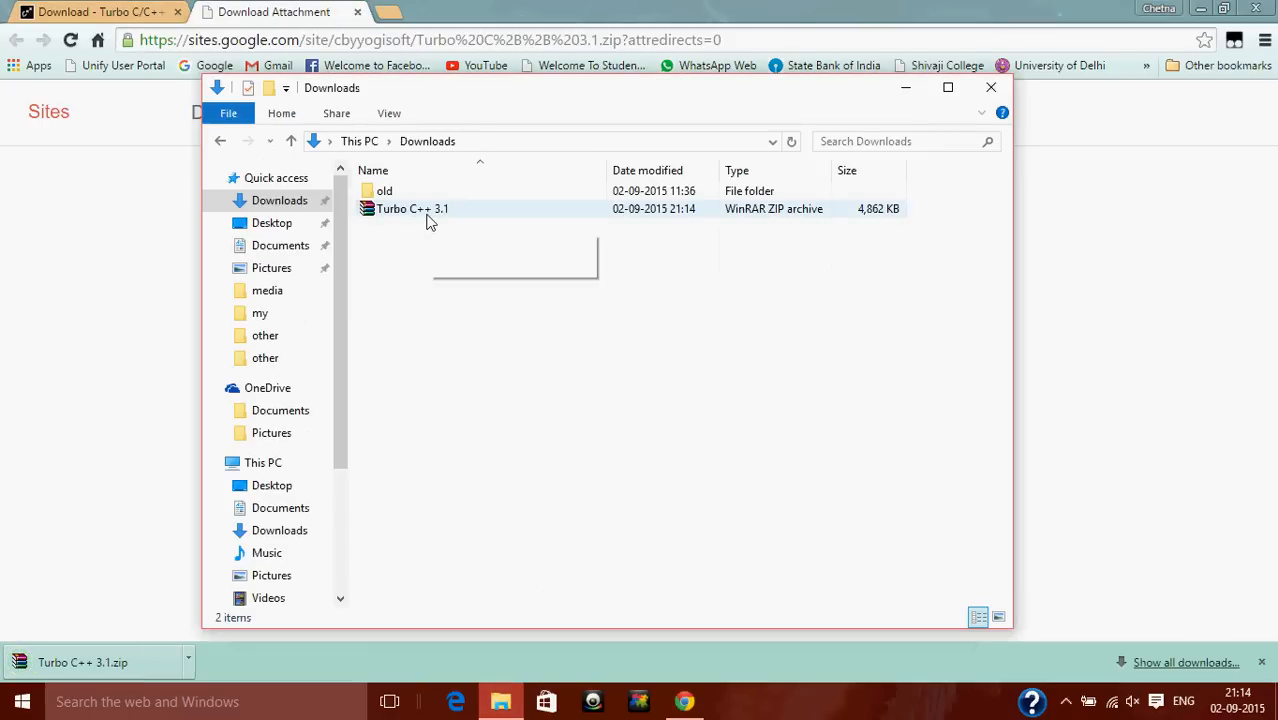
right_click(412, 208)
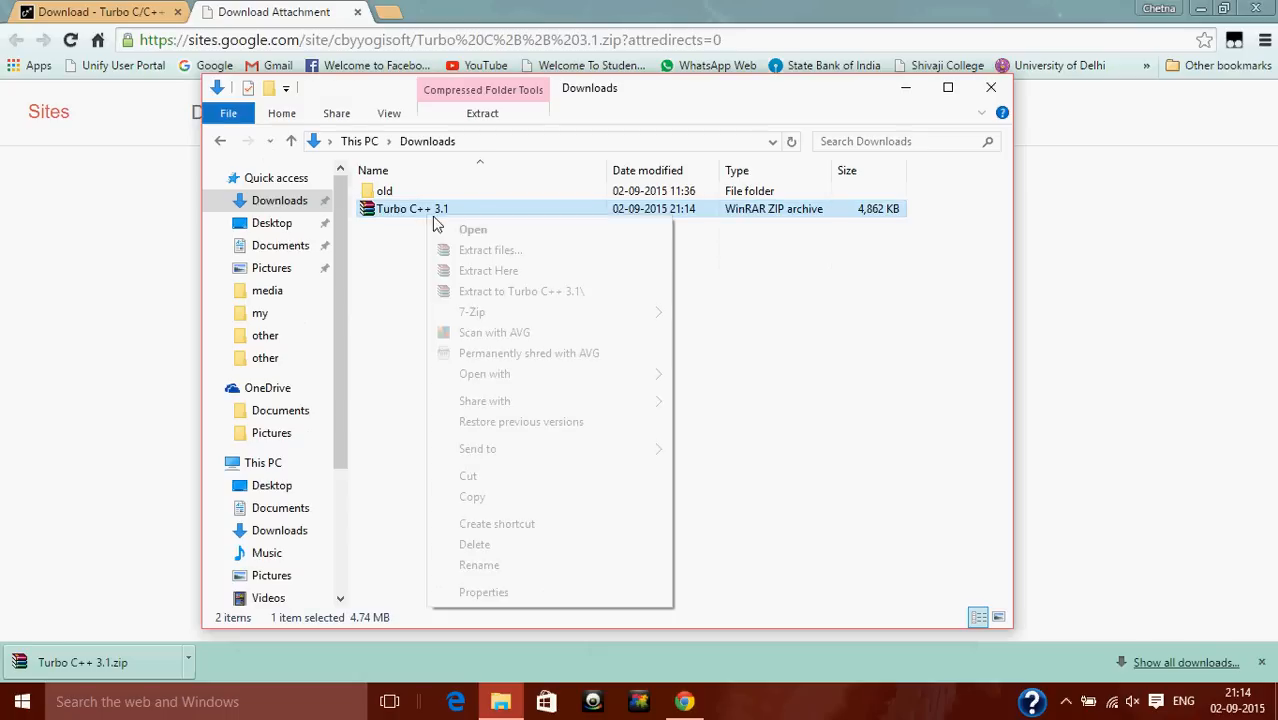
left_click(490, 250)
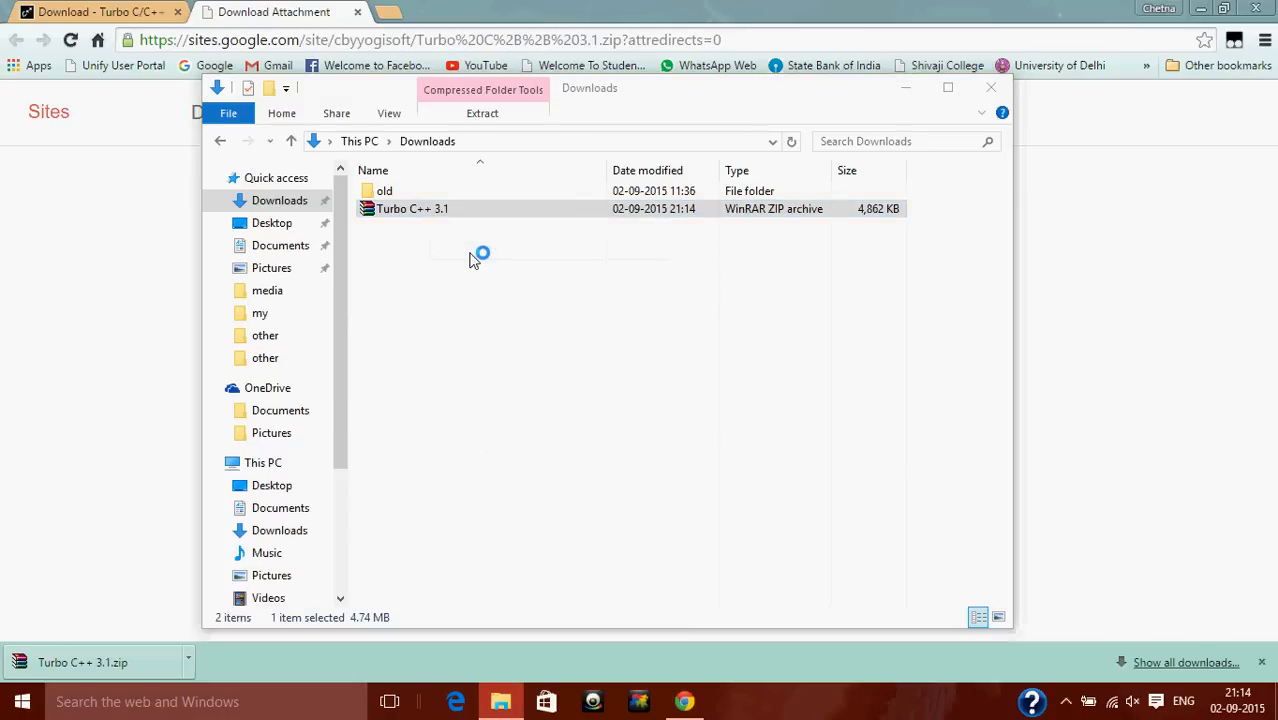
left_click(482, 112)
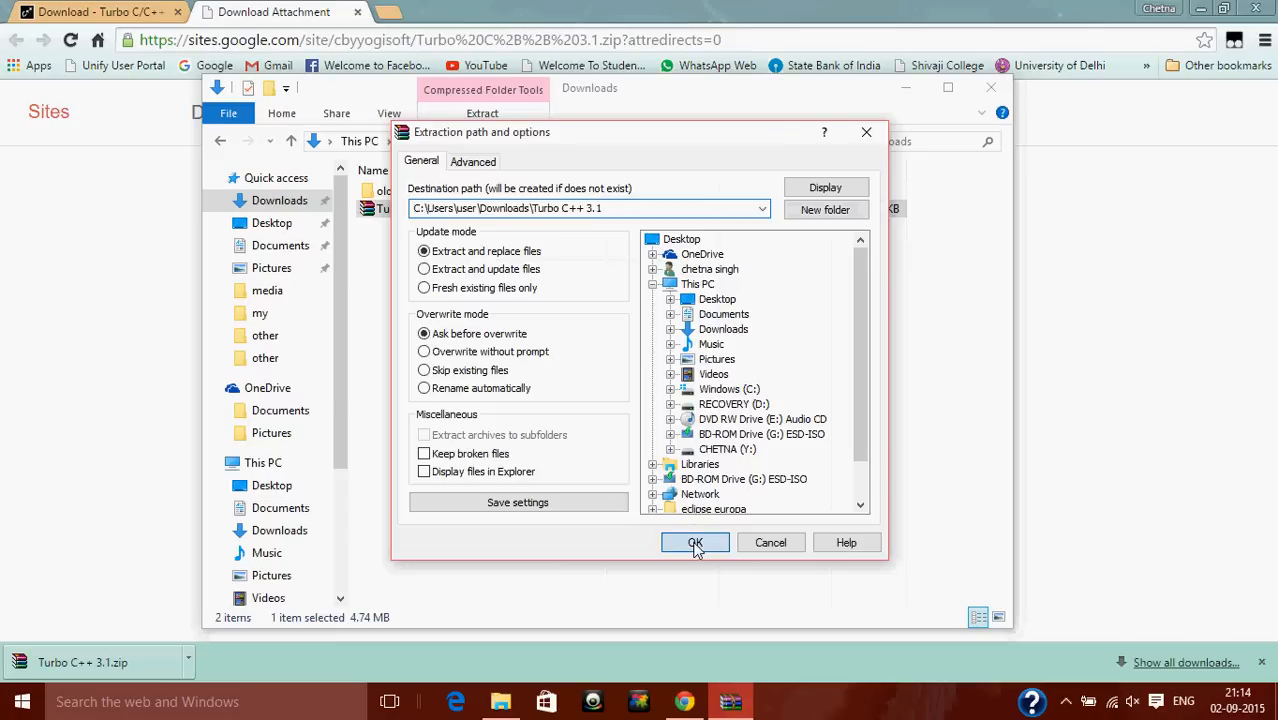
- Enter the extracted Turbo C++ 3.1 folder and launch the Turbo C++ 3.1 installer
left_click(696, 542)
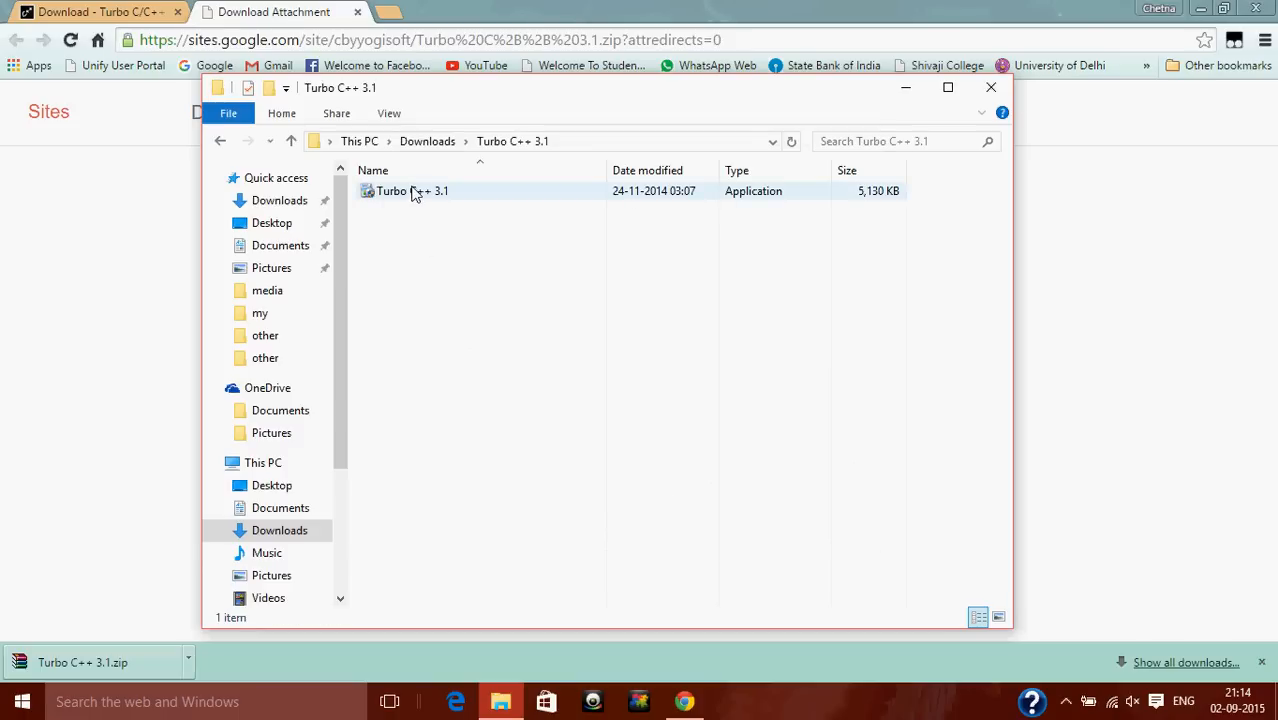
right_click(412, 192)
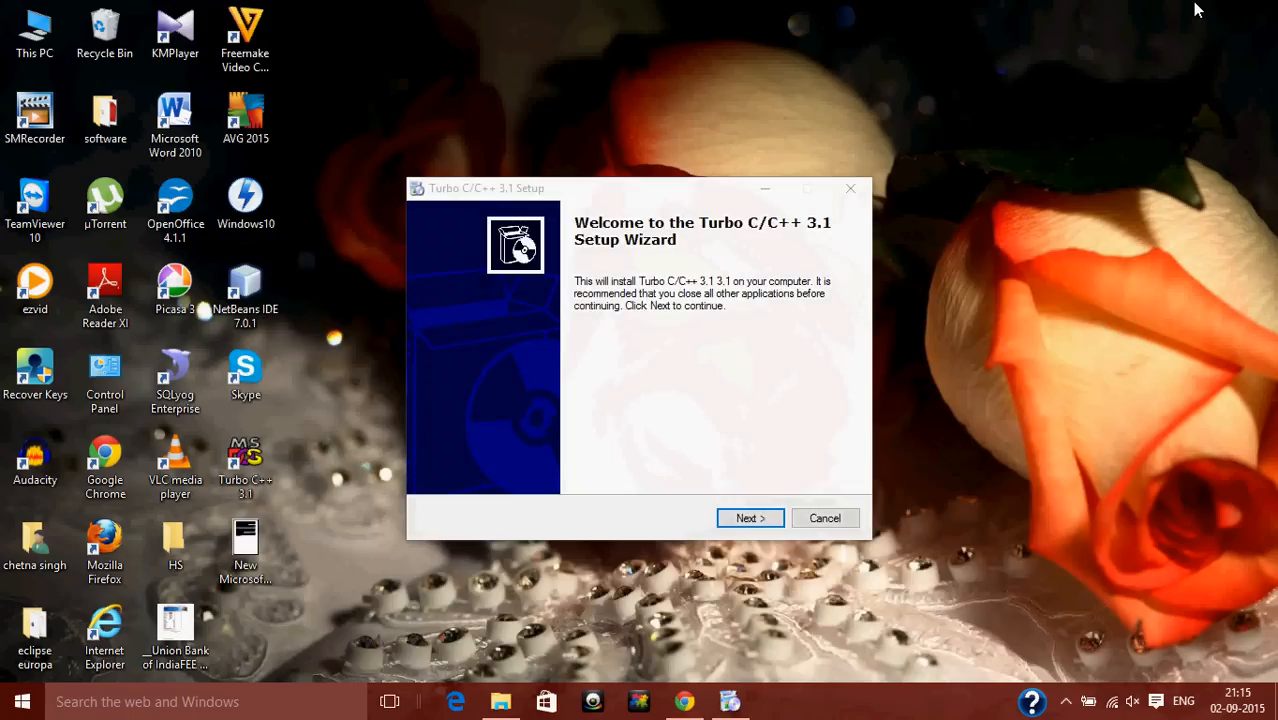
- Accept the licence, keep the desktop icon task, and finish setup with Launch Turbo C++ checked
left_click(750, 518)
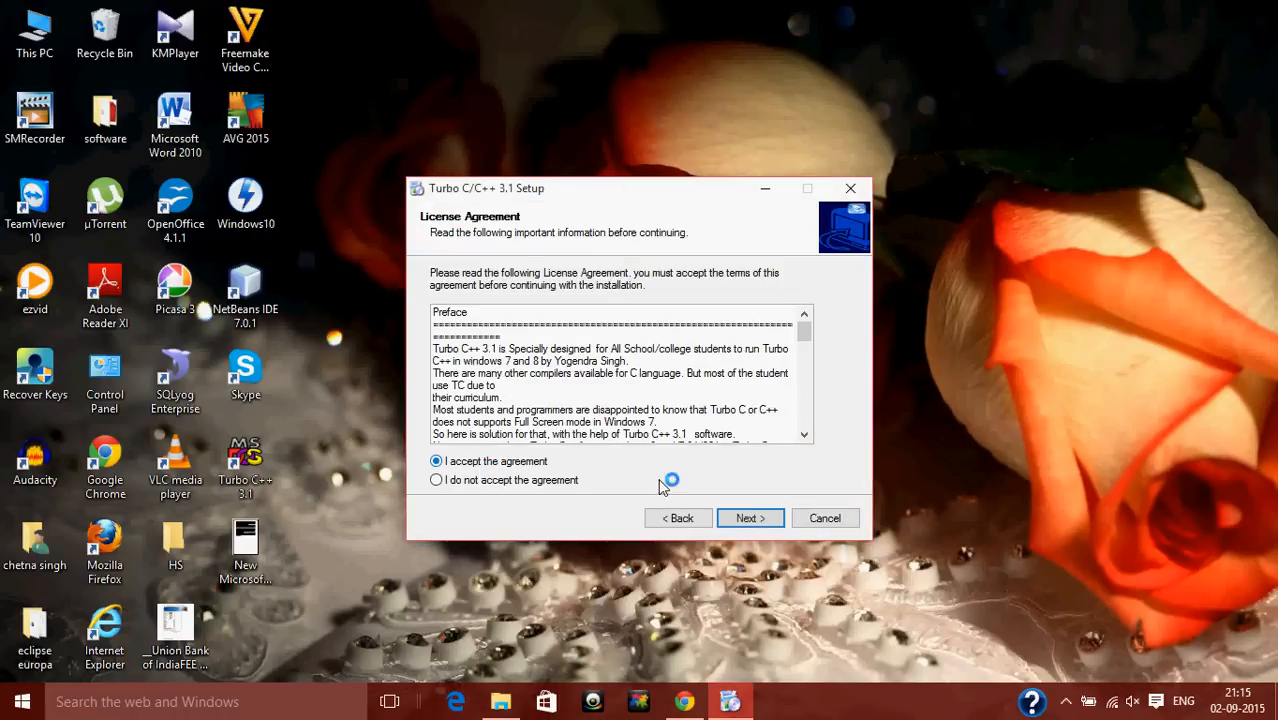
left_click(750, 518)
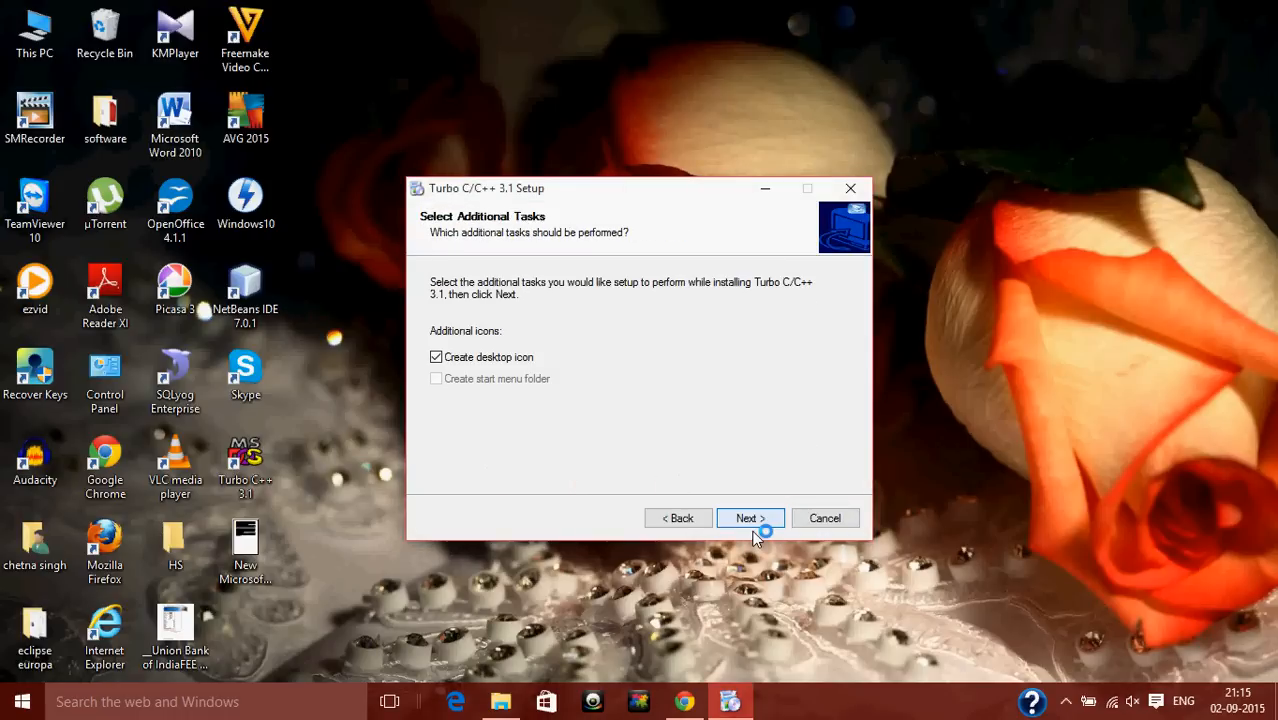
left_click(750, 518)
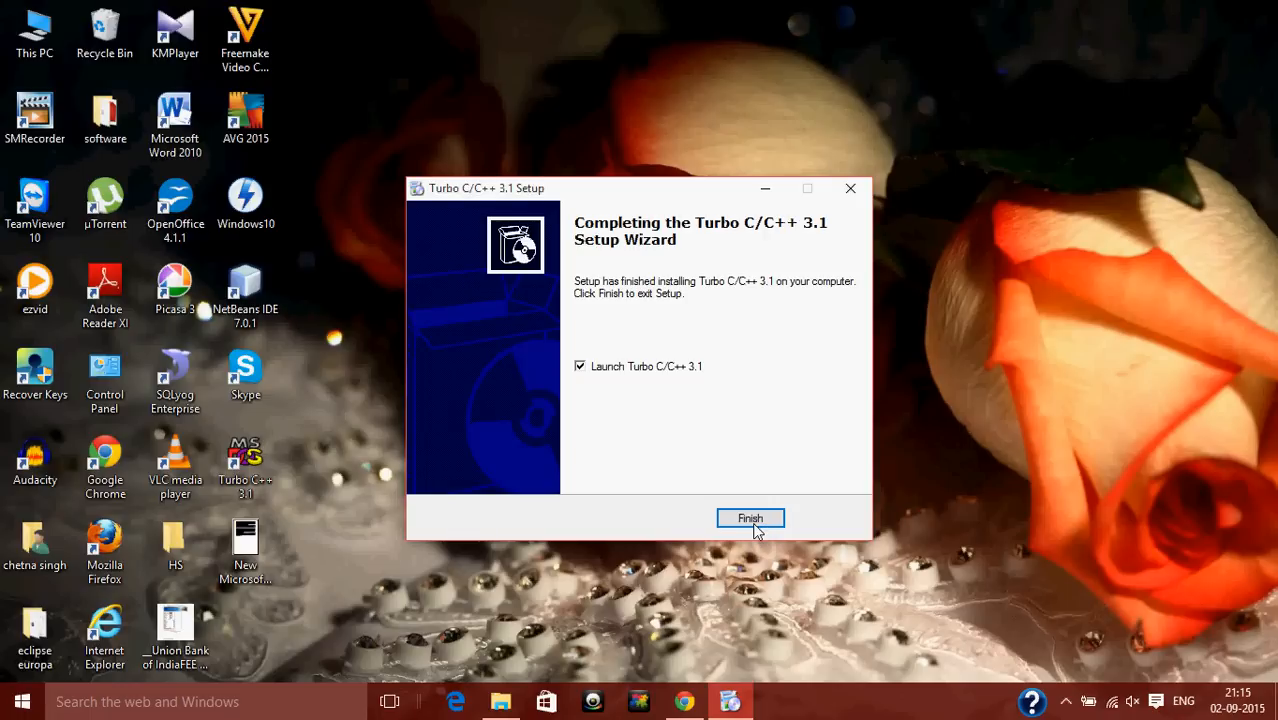
left_click(750, 518)
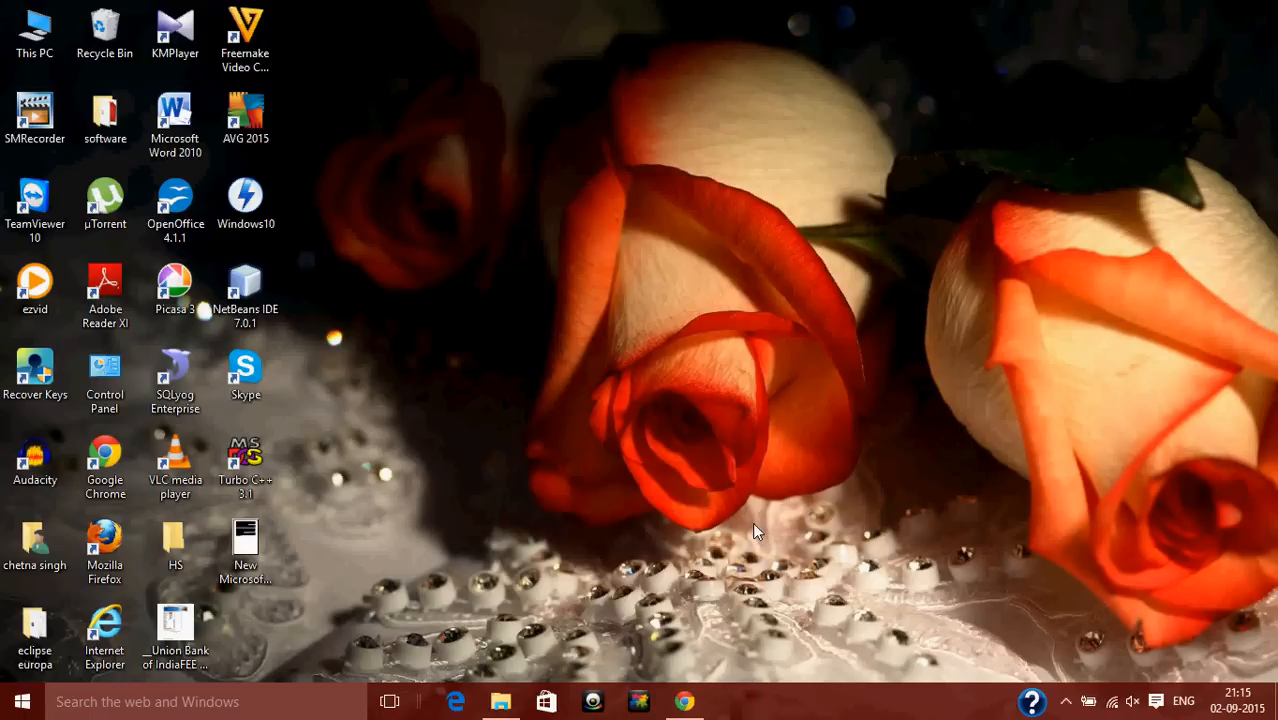
double_click(244, 464)
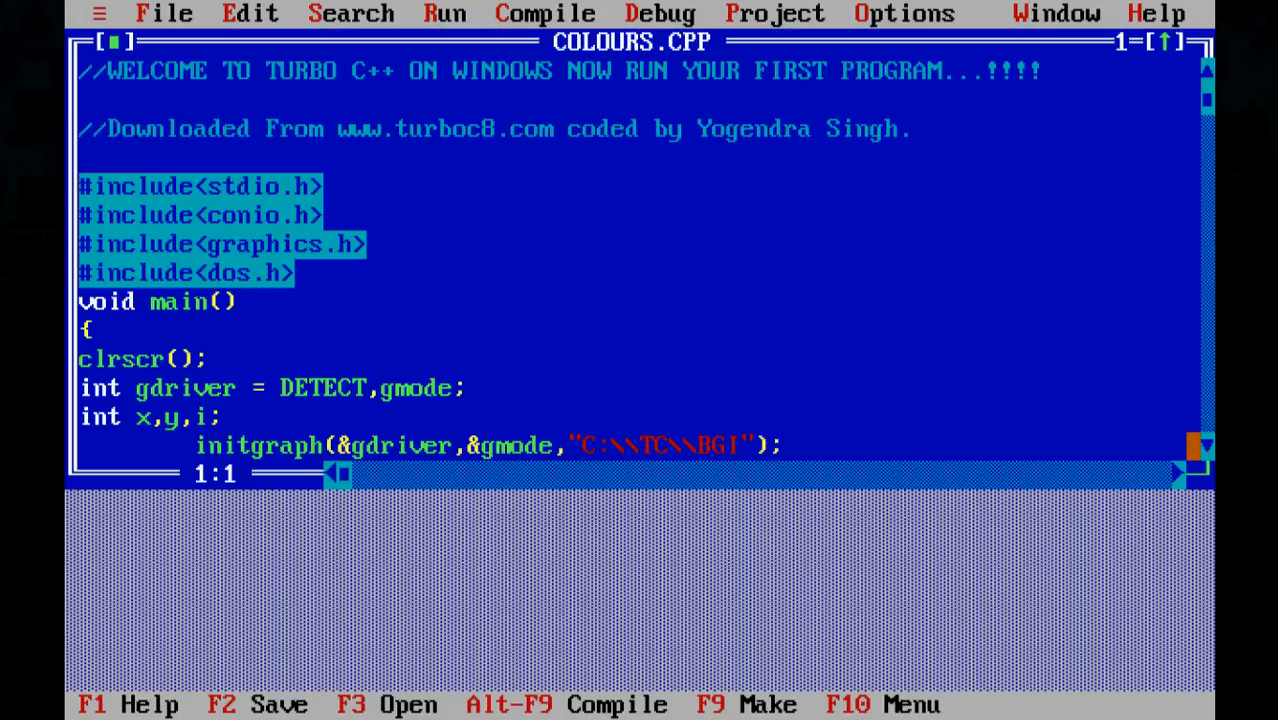
scroll("down", 3)
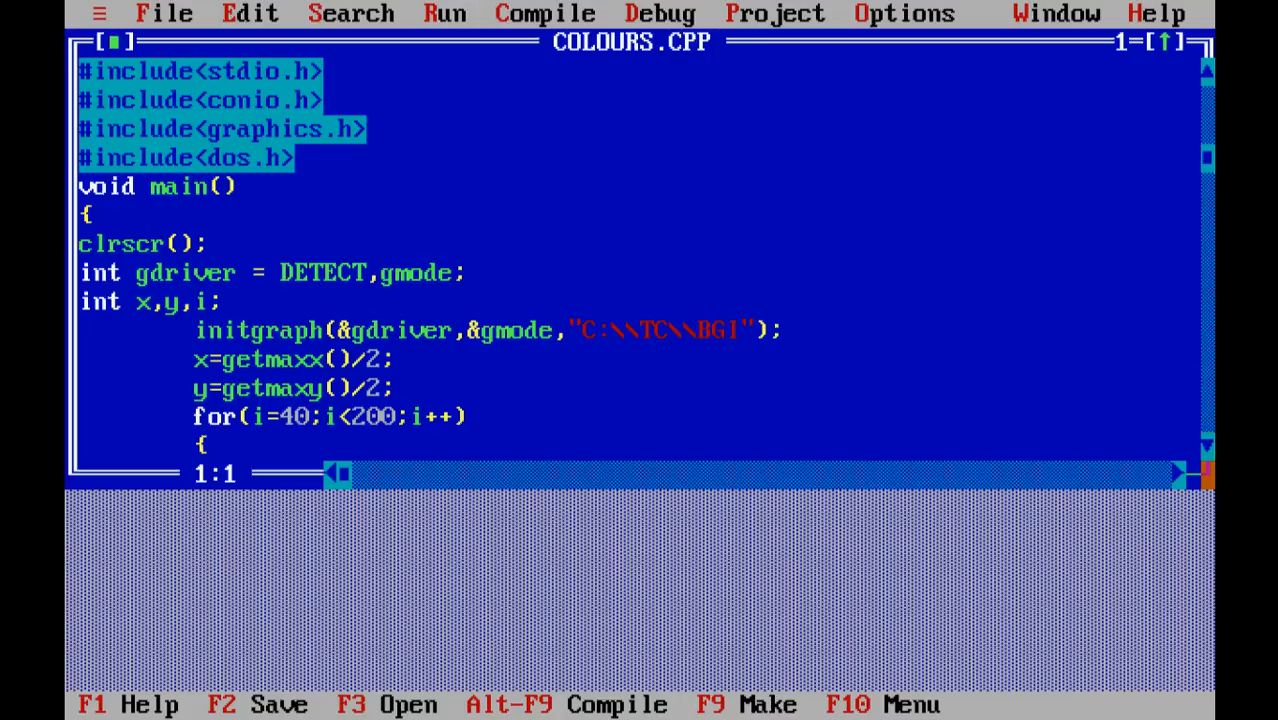
scroll("down", 3)
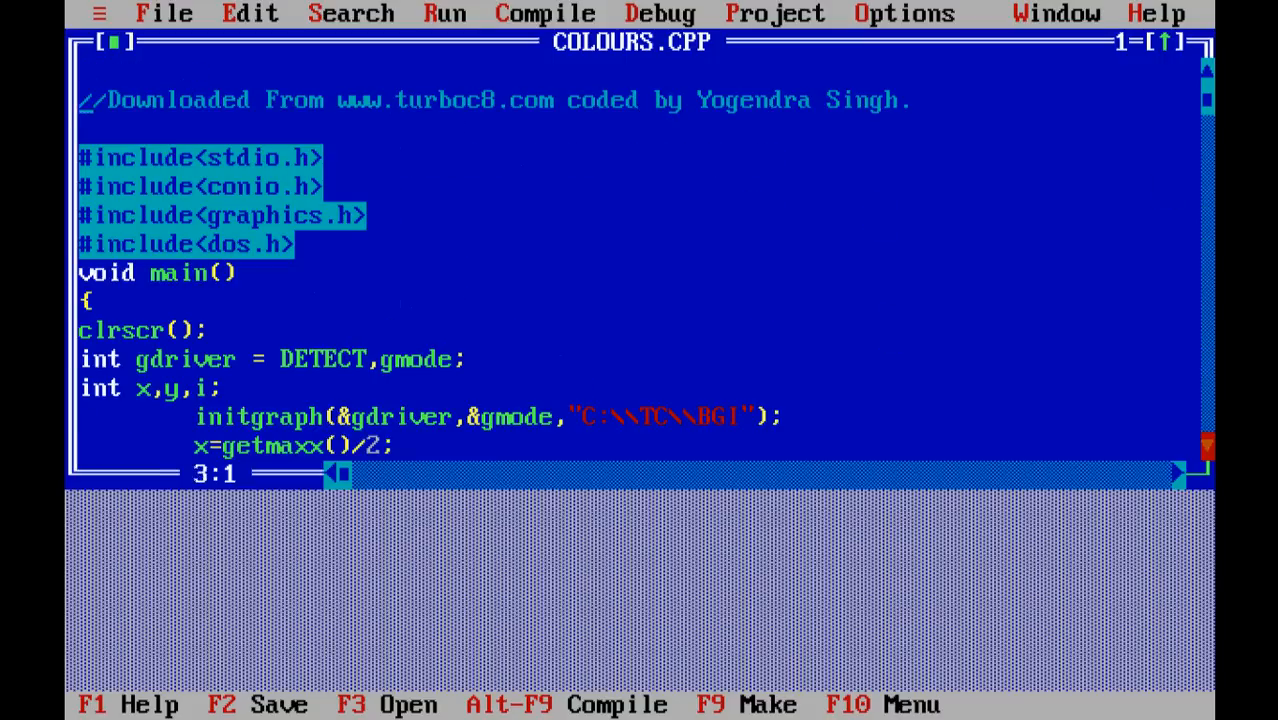
scroll("down", 3)
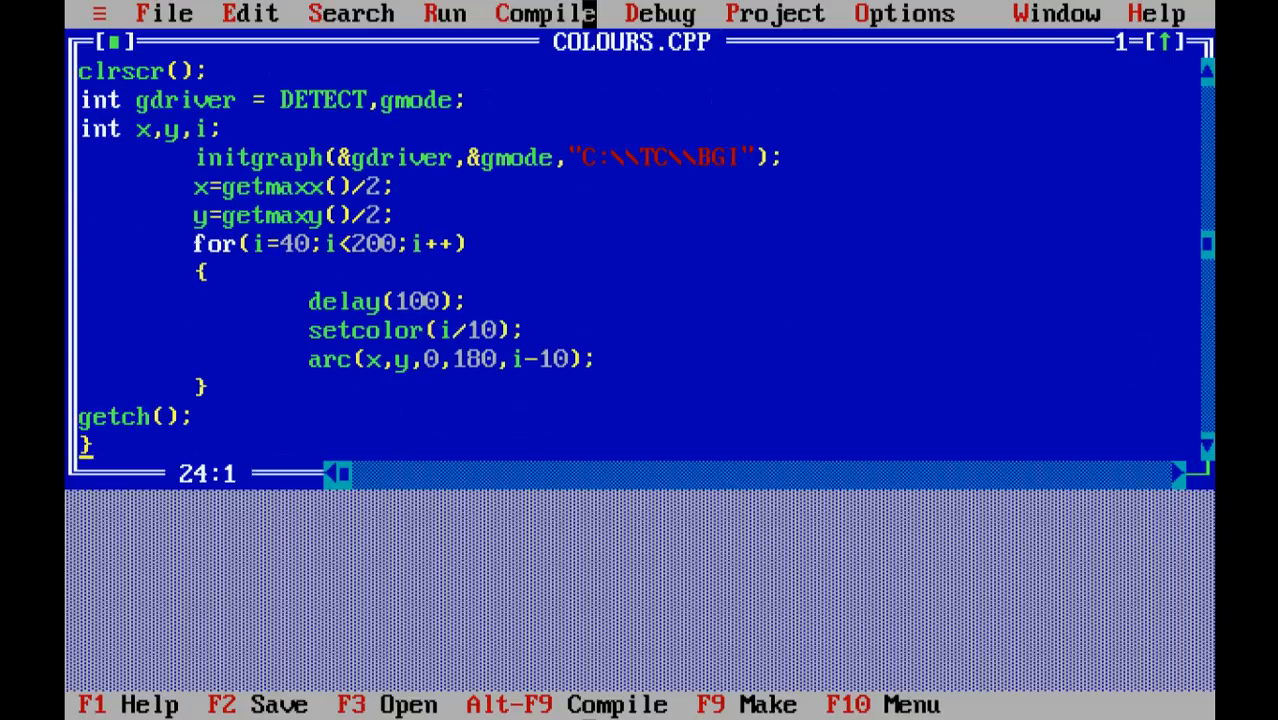
left_click(164, 12)
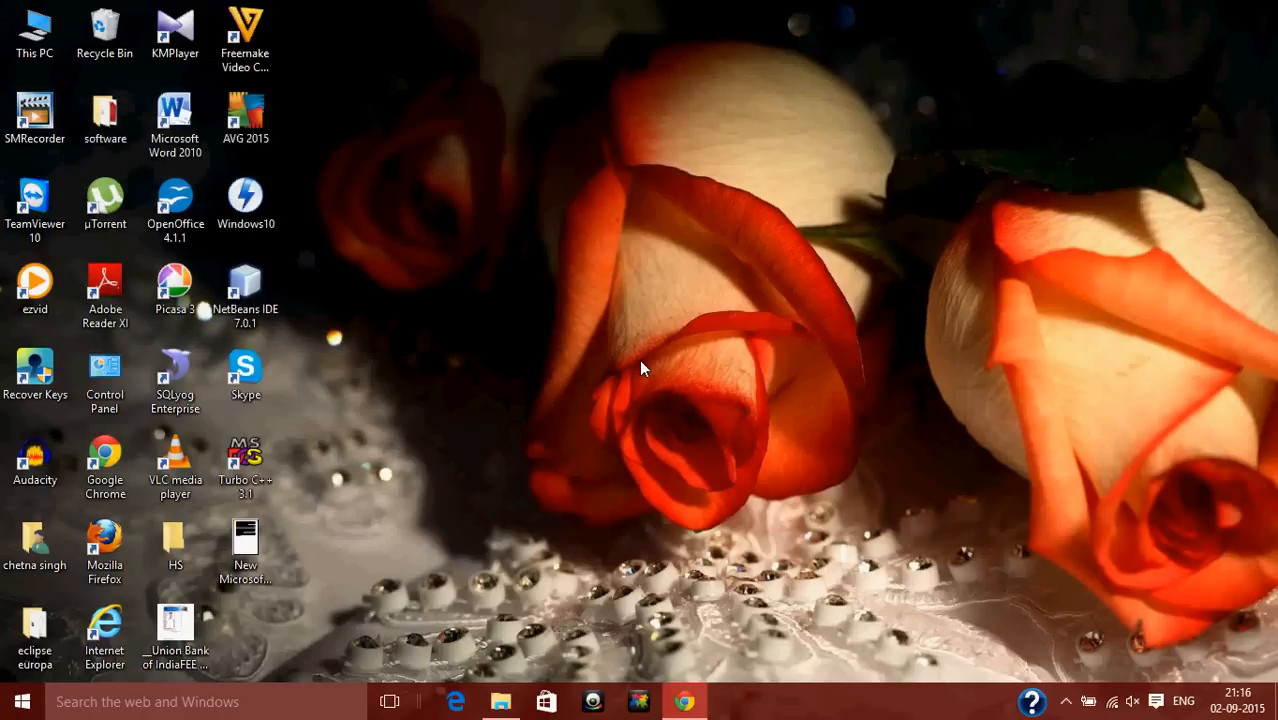
mouse_move(684, 700)
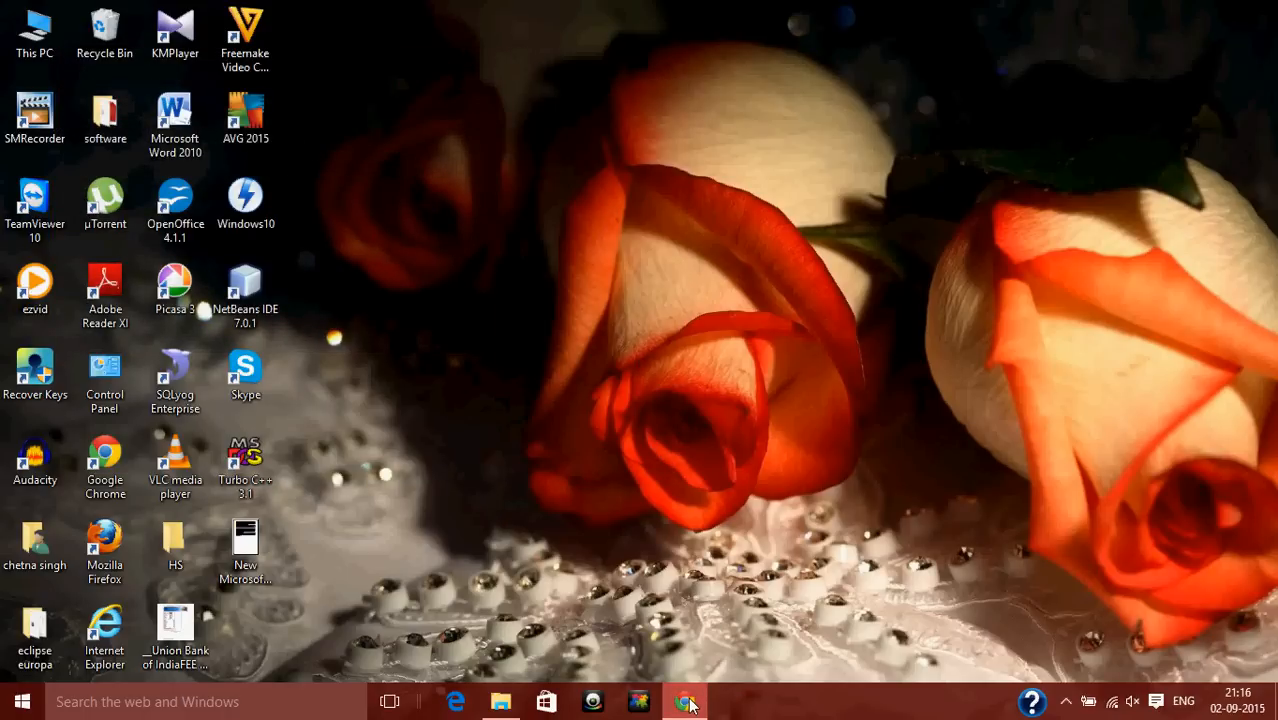
- Bring Chrome forward and switch to the turboc8.com download page tab
left_click(684, 700)
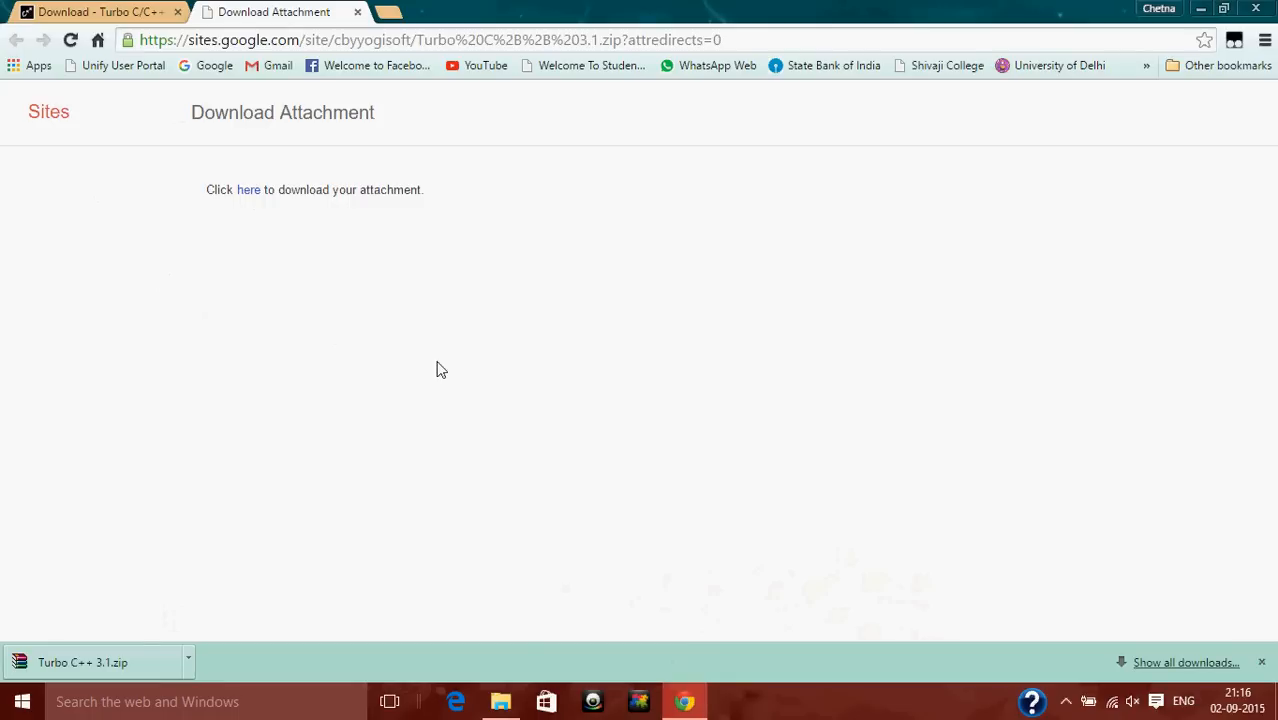
left_click(90, 12)
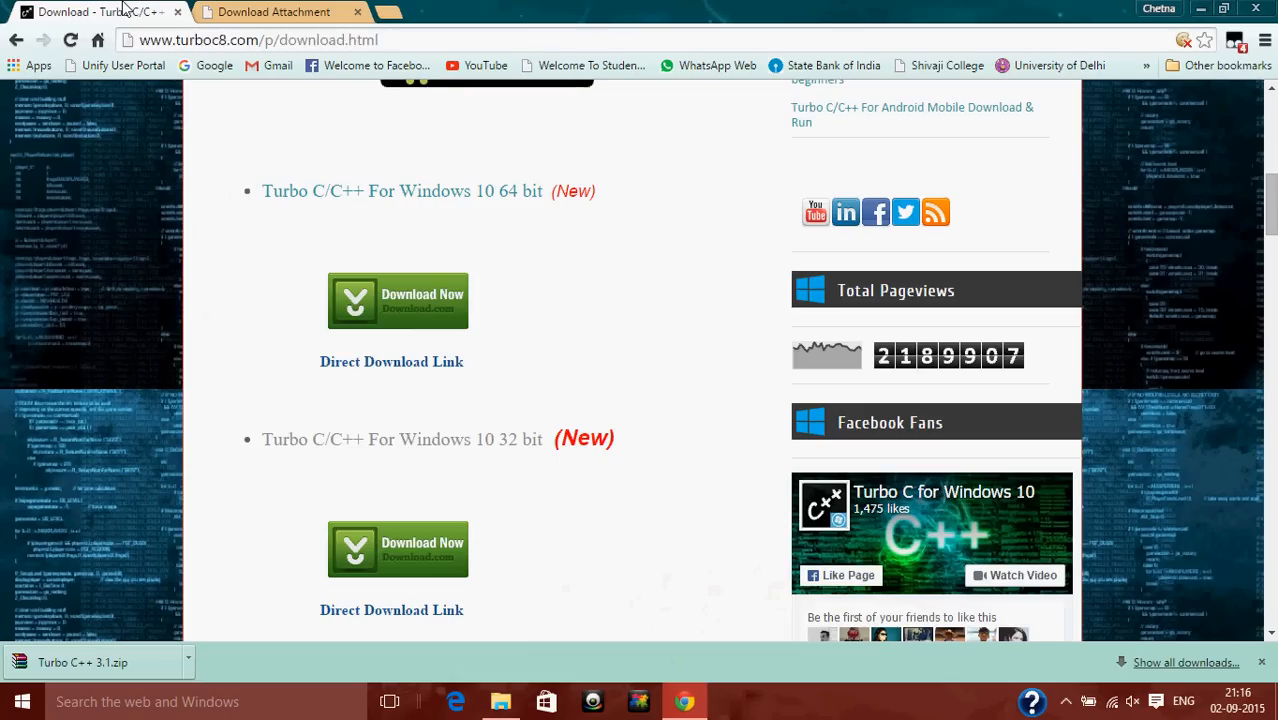